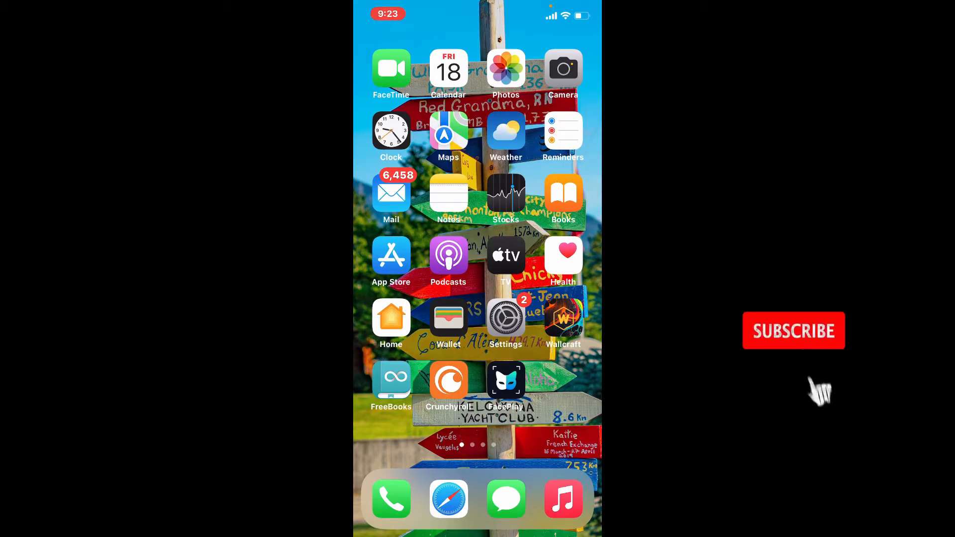
# - Launch Trust Wallet from the second Home Screen page to reach the Main Wallet token list
pyautogui.click(793, 330)
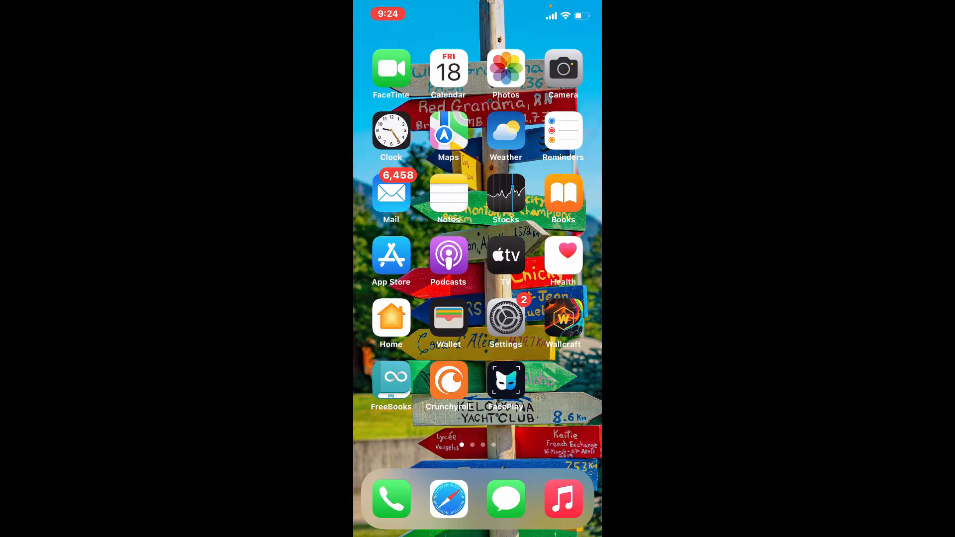
pyautogui.hscroll(-3)
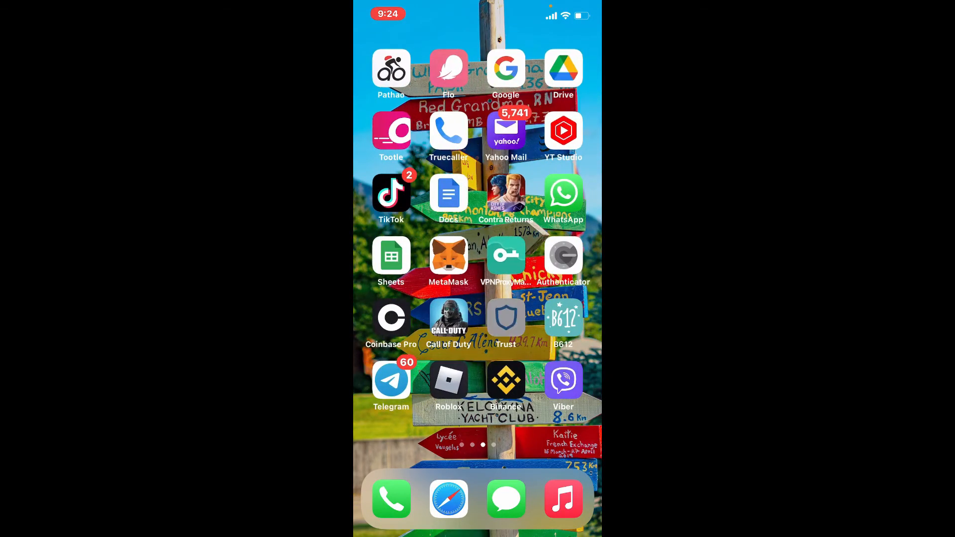
pyautogui.click(505, 317)
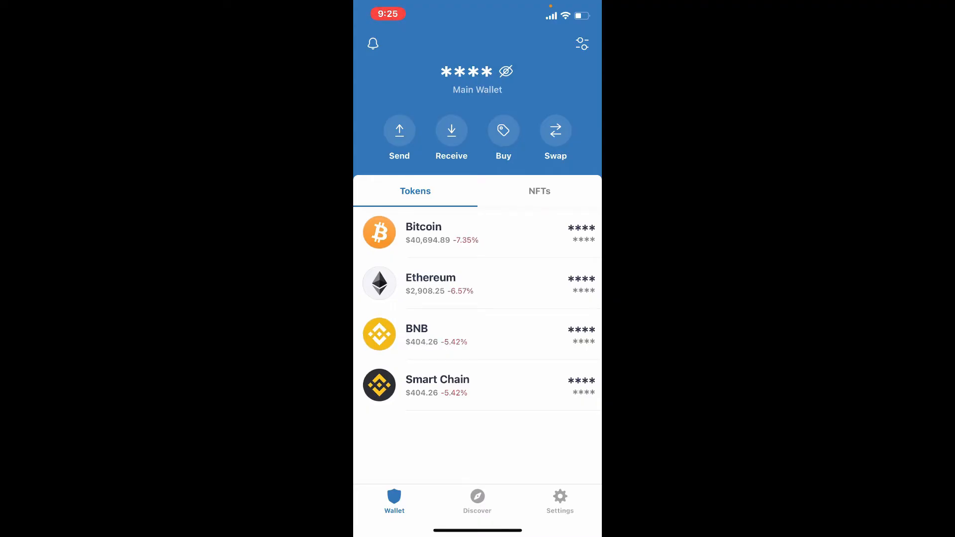
pyautogui.click(558, 497)
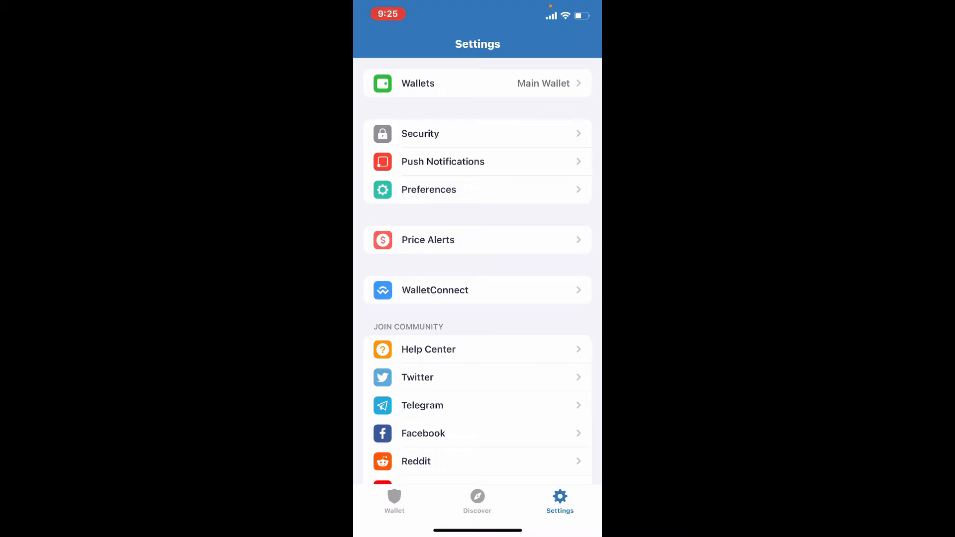
pyautogui.click(477, 84)
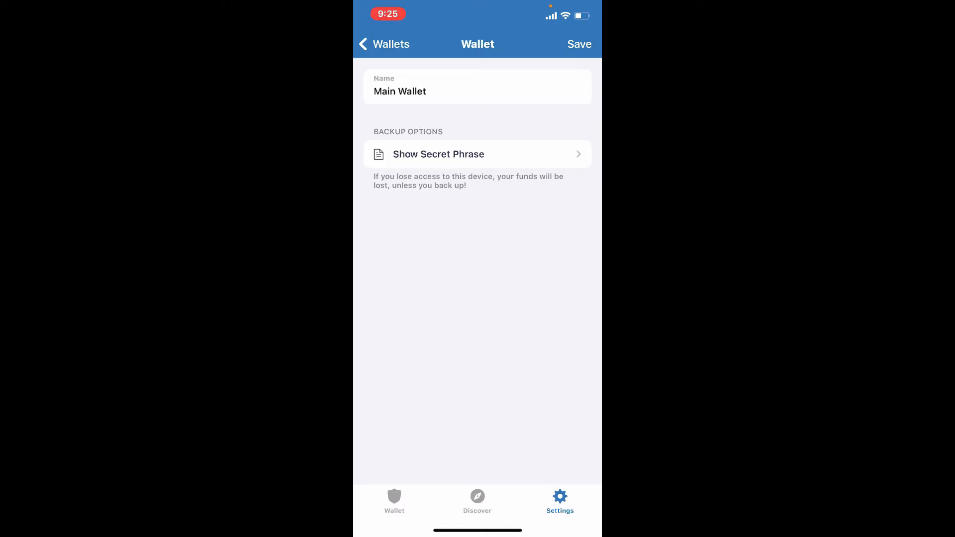
pyautogui.click(477, 154)
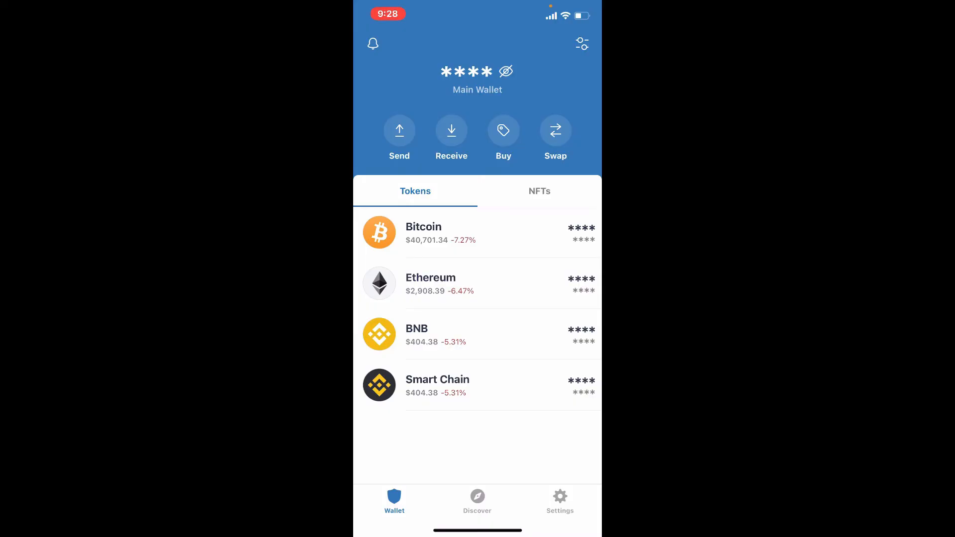
# - Enable App Lock in Settings > Security with Auto-Lock left at Immediate
pyautogui.click(559, 498)
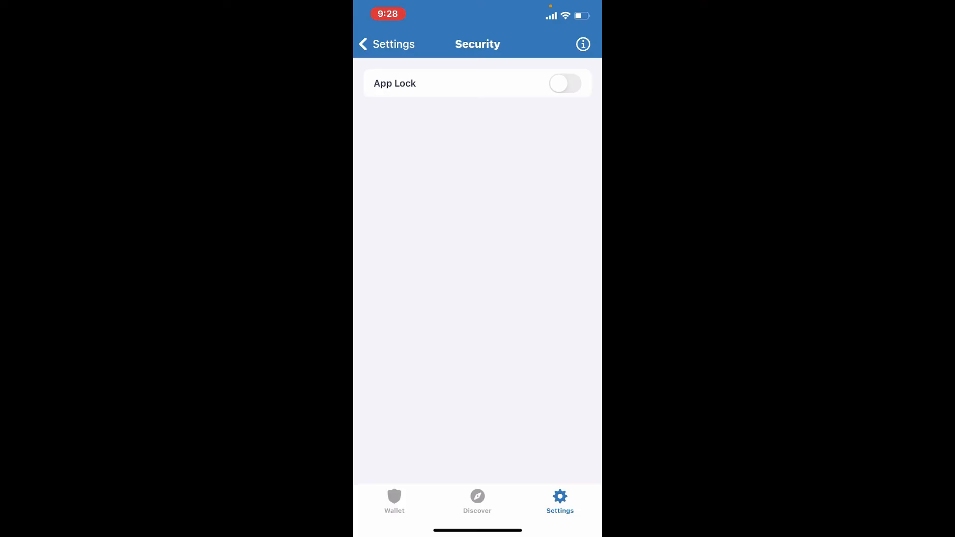
pyautogui.click(565, 84)
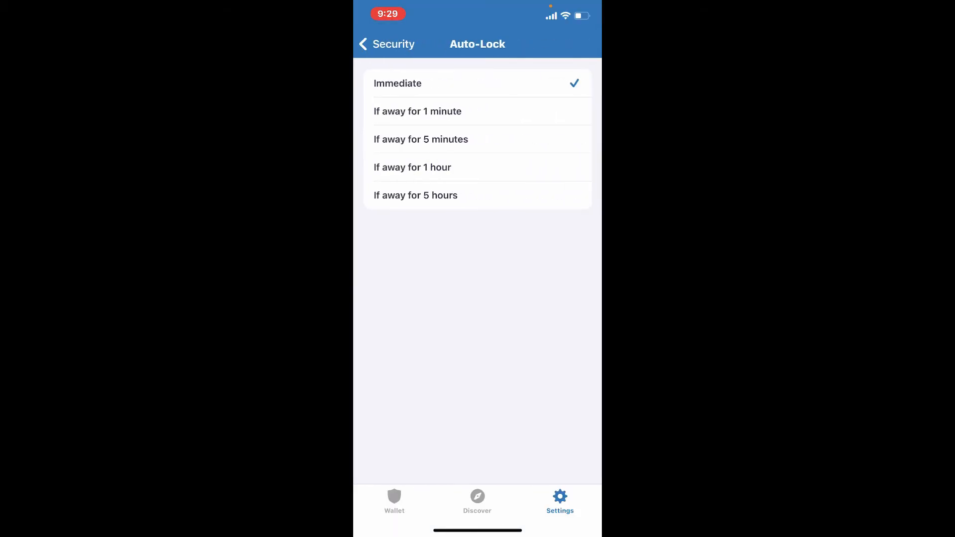
pyautogui.click(386, 44)
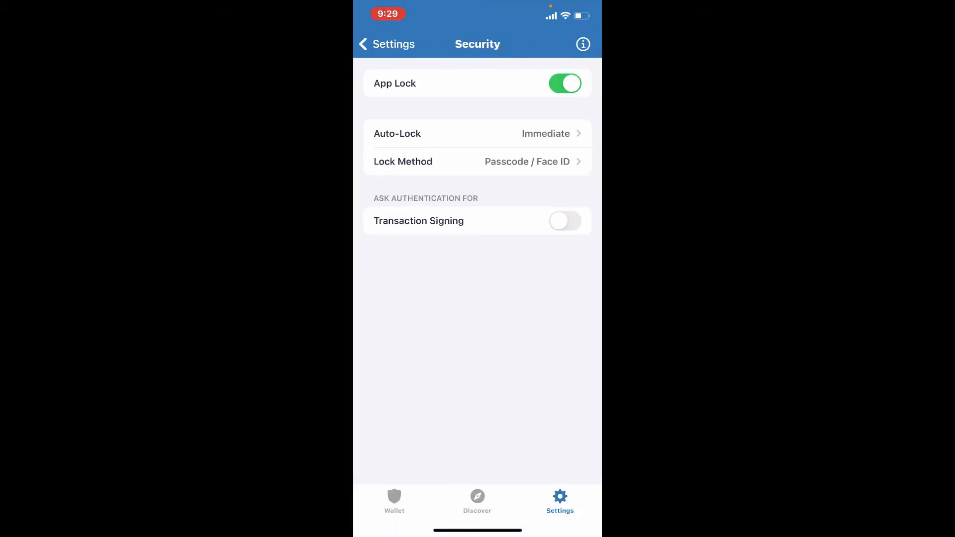
# - Review lock methods and keep Passcode / Face ID selected
pyautogui.click(476, 161)
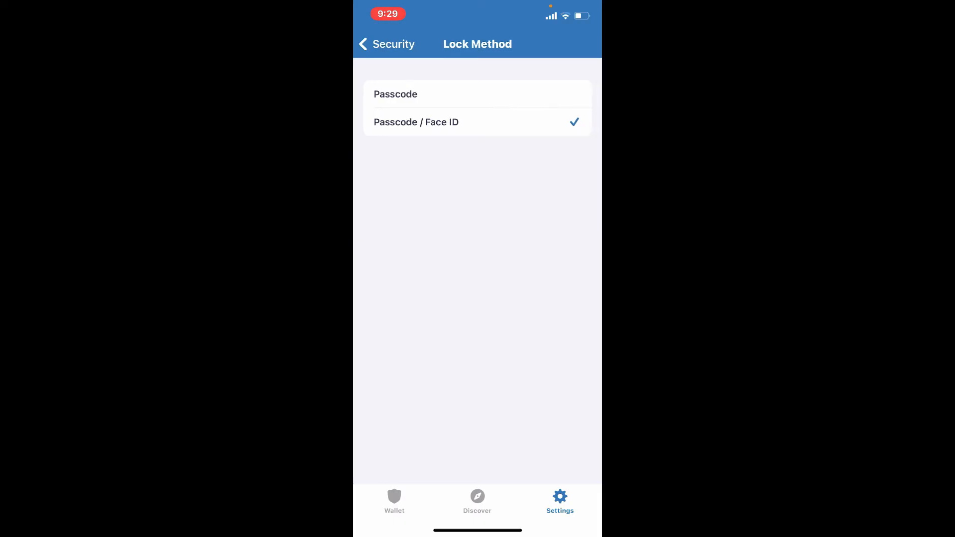
pyautogui.click(386, 44)
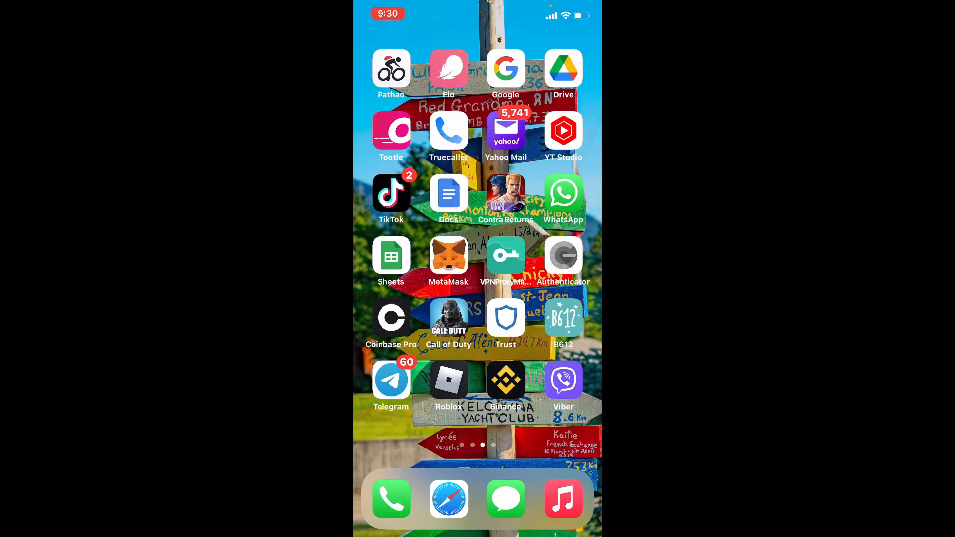
# - Relaunch Trust Wallet so the passcode prompt appears and begin entering the passcode
pyautogui.click(505, 317)
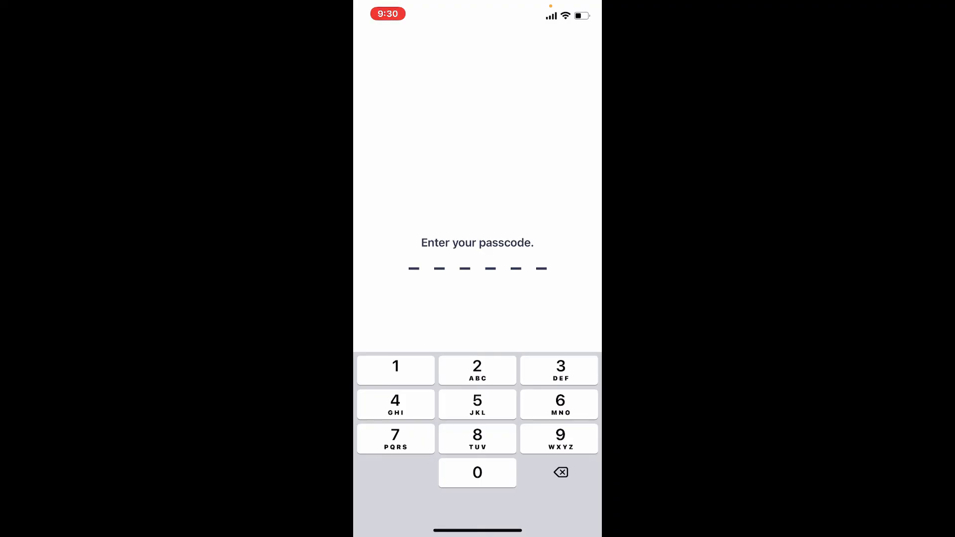
pyautogui.click(477, 370)
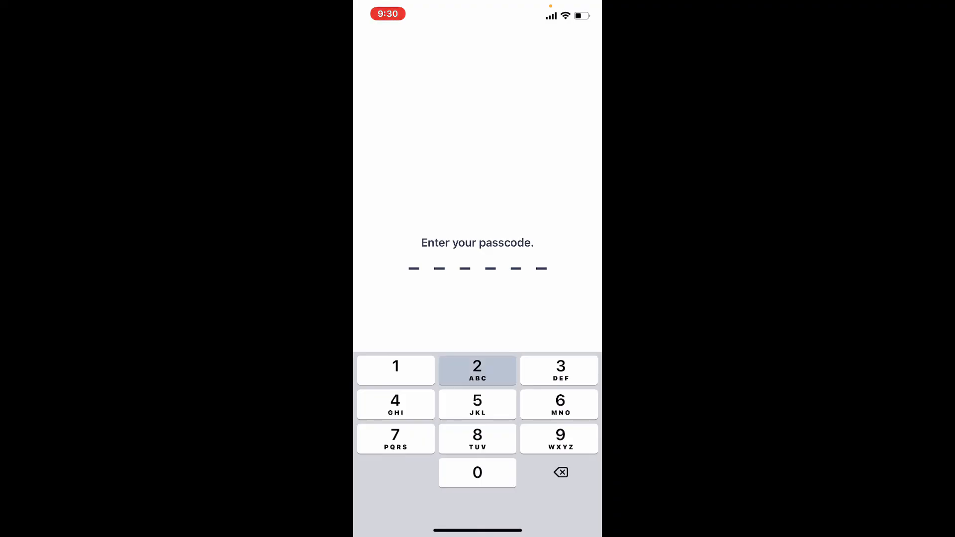